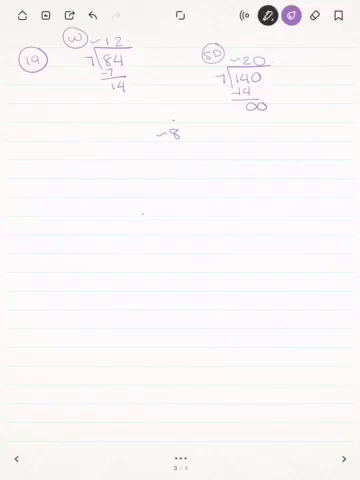
text(ir)
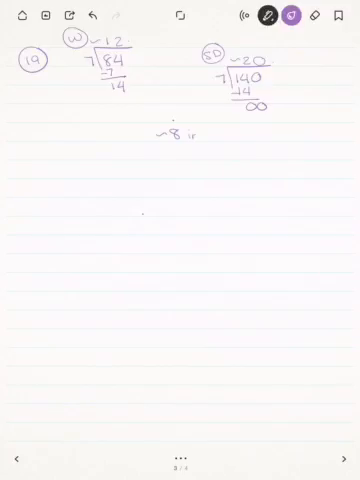
text(inches)
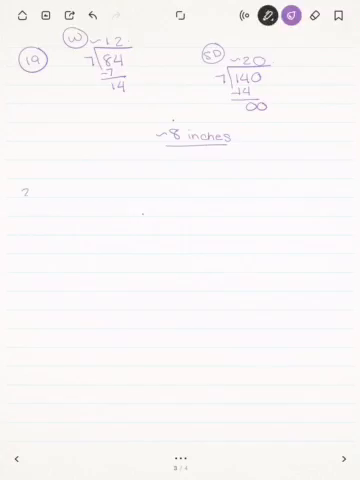
text(20)
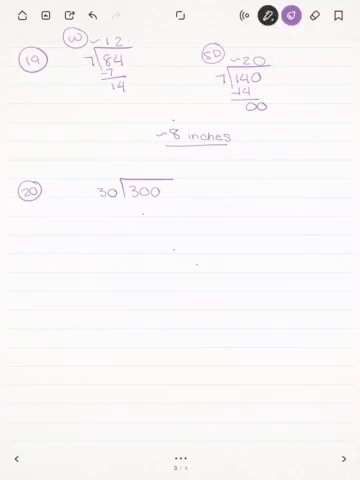
text(10)
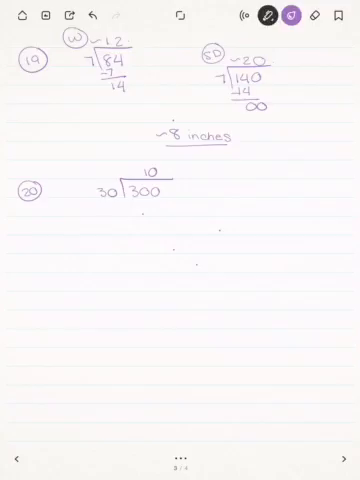
text(Feb)
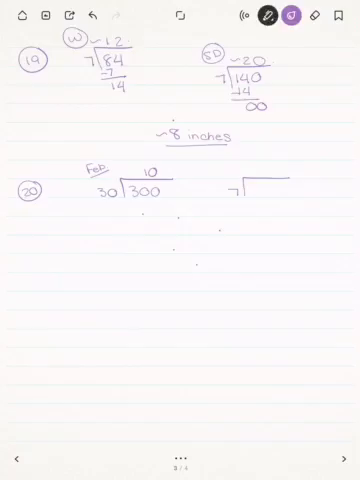
text(21)
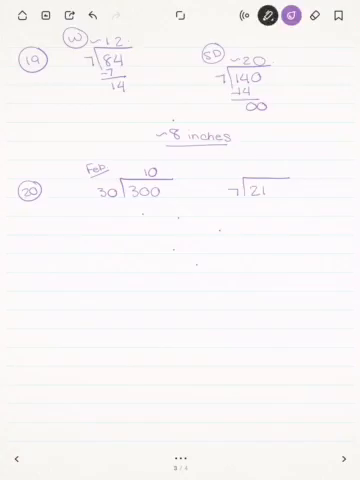
text(0)
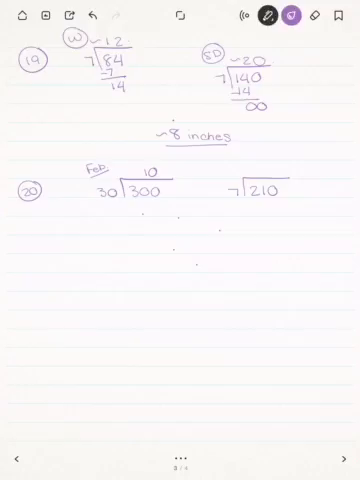
text(3)
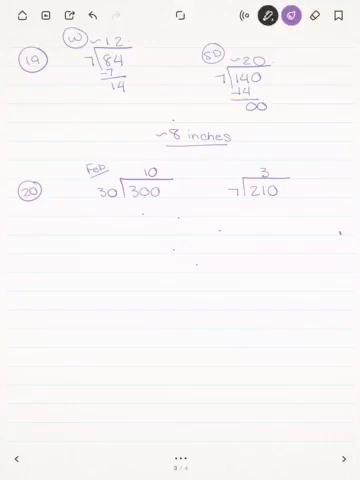
text(-21)
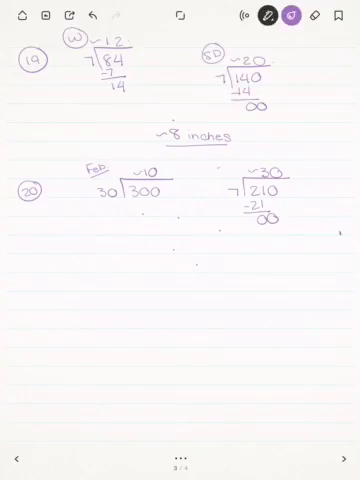
text(7 days)
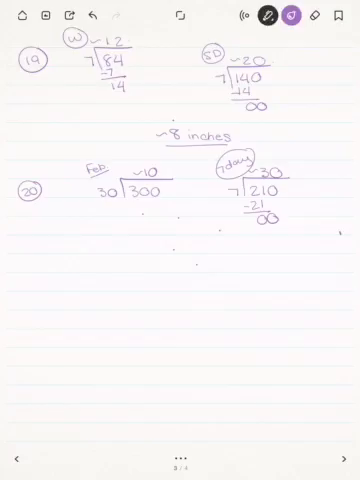
text(~30)
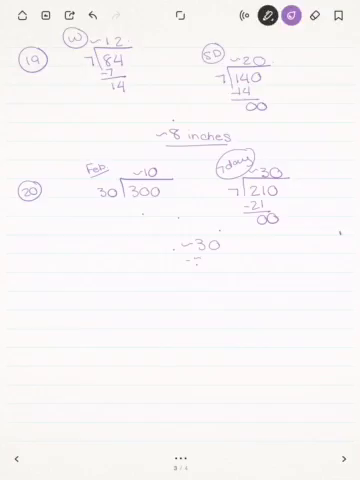
text(-10)
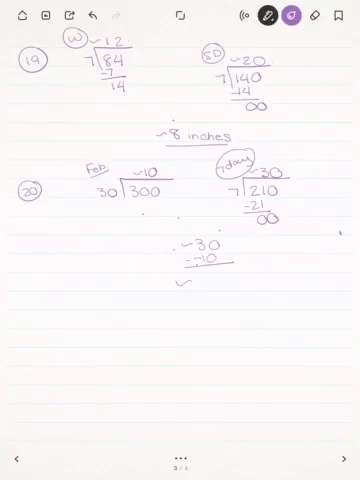
text(20 in)
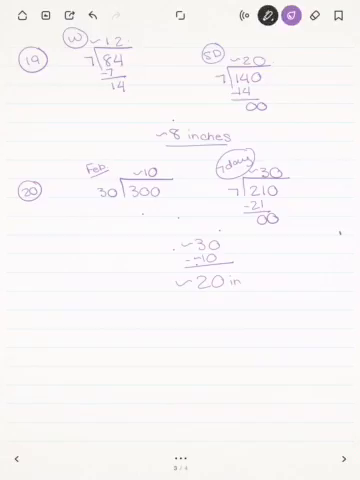